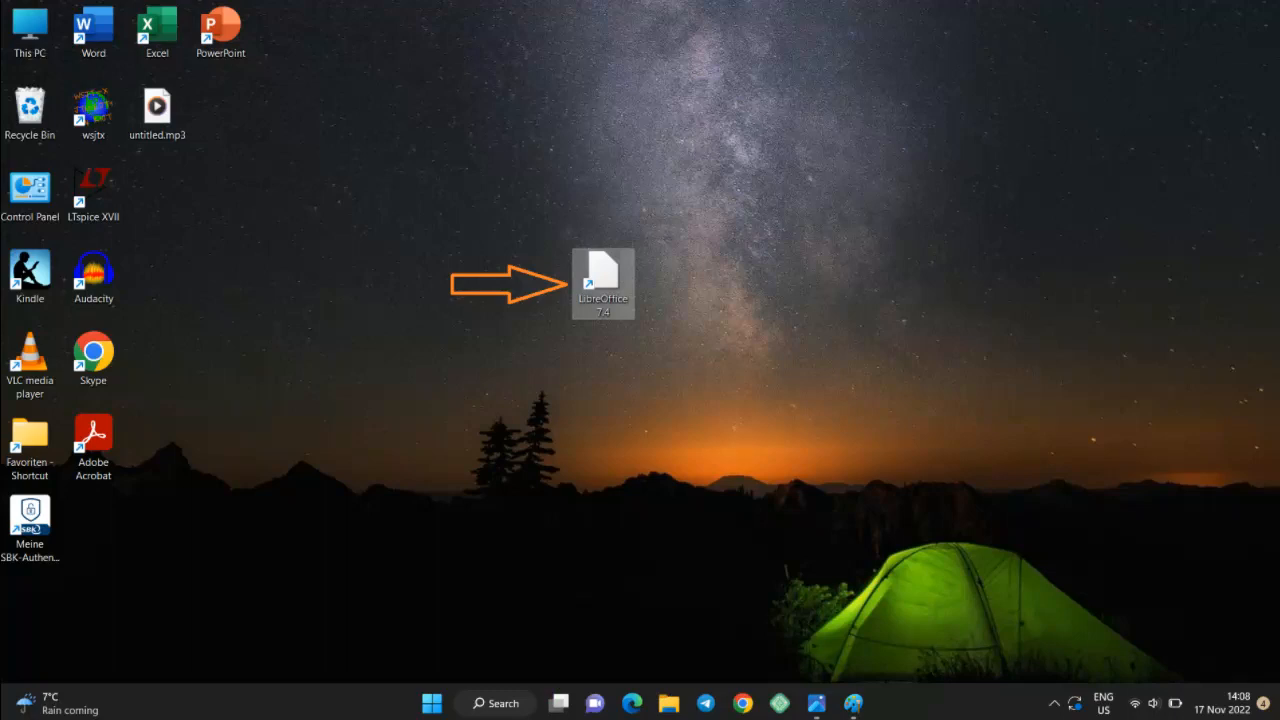
Open the blank document from the desktop in LibreOffice Writer.
double_click(604, 276)
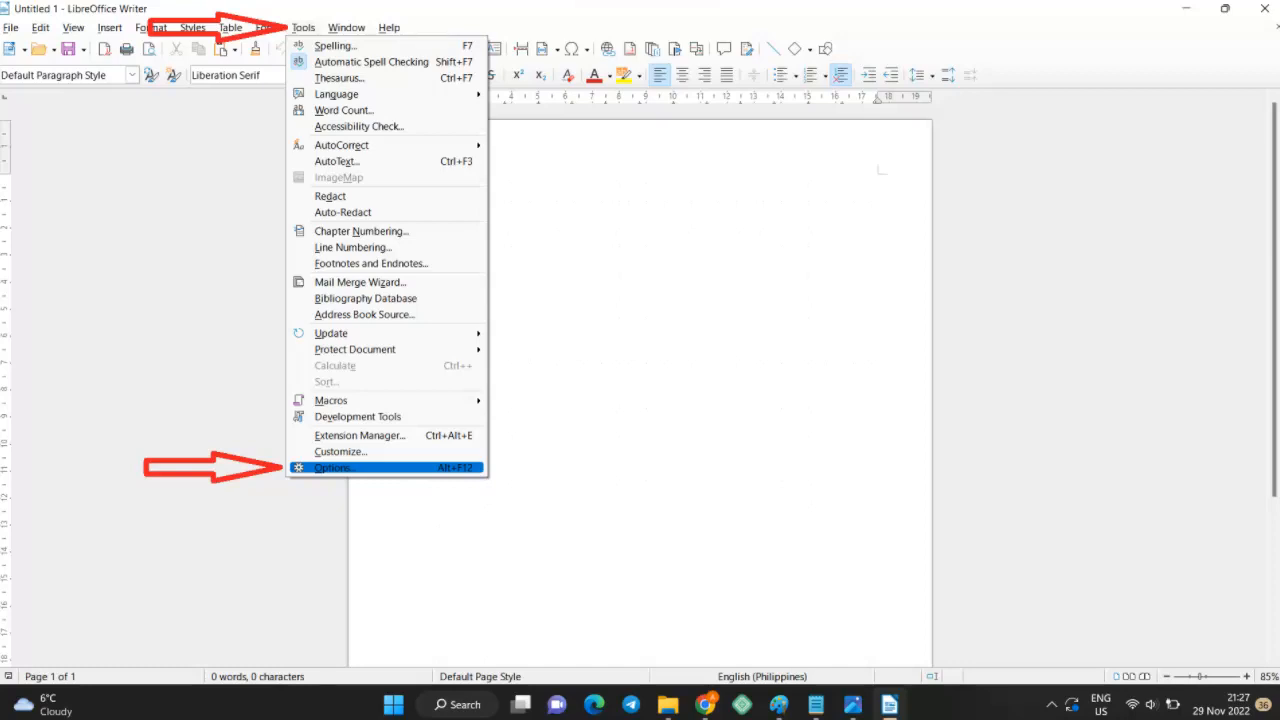
Apply the dark grey preinstalled theme from Options > Personalization.
left_click(332, 468)
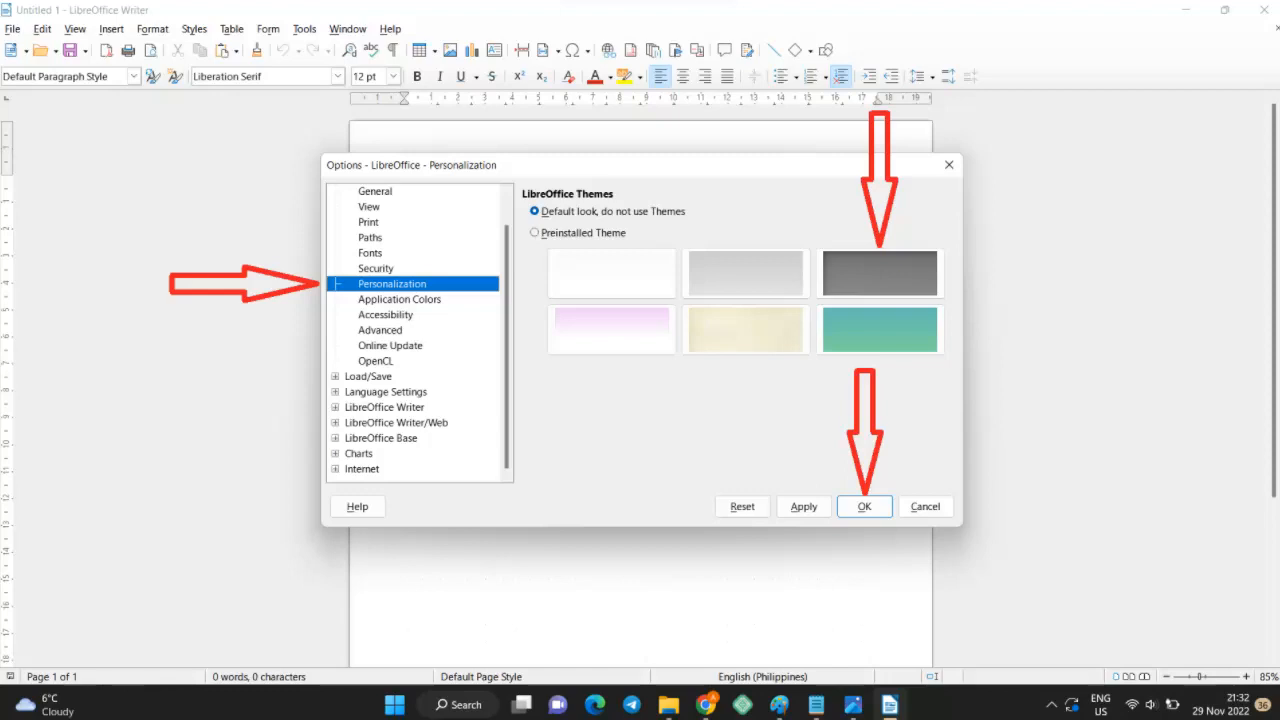
left_click(864, 506)
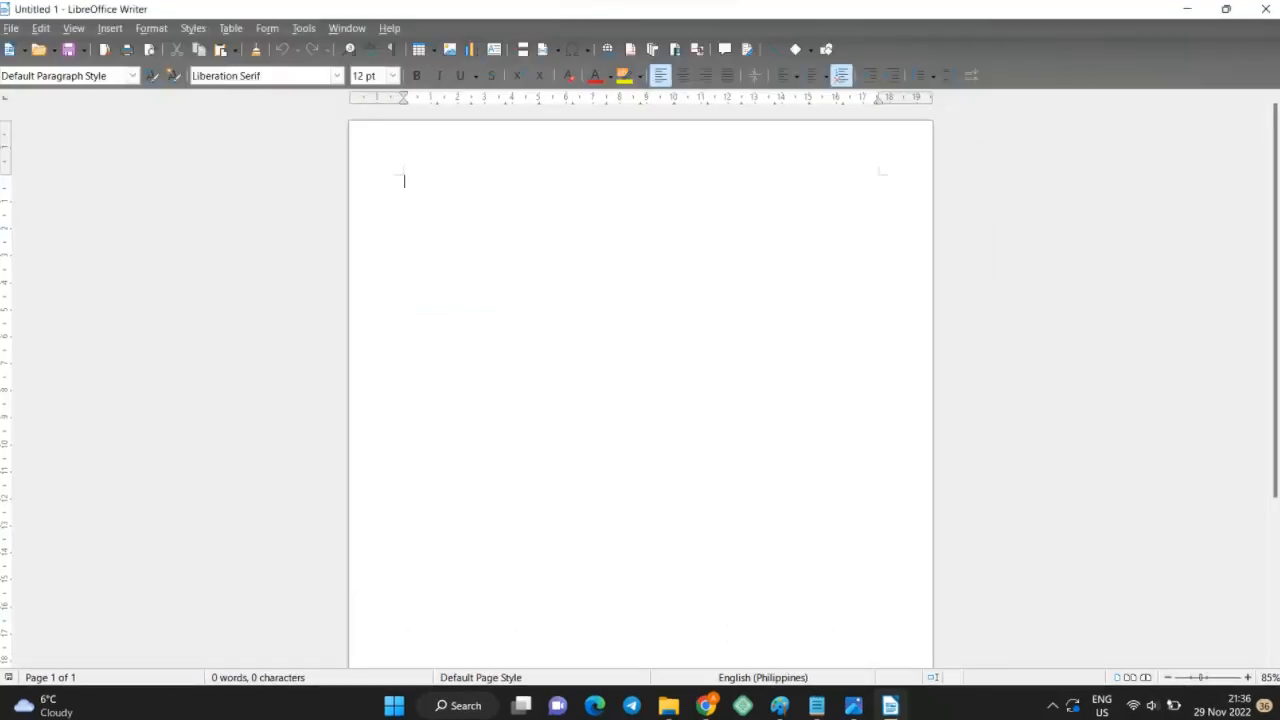
Set the document background to black in Options > Application Colors.
left_click(304, 28)
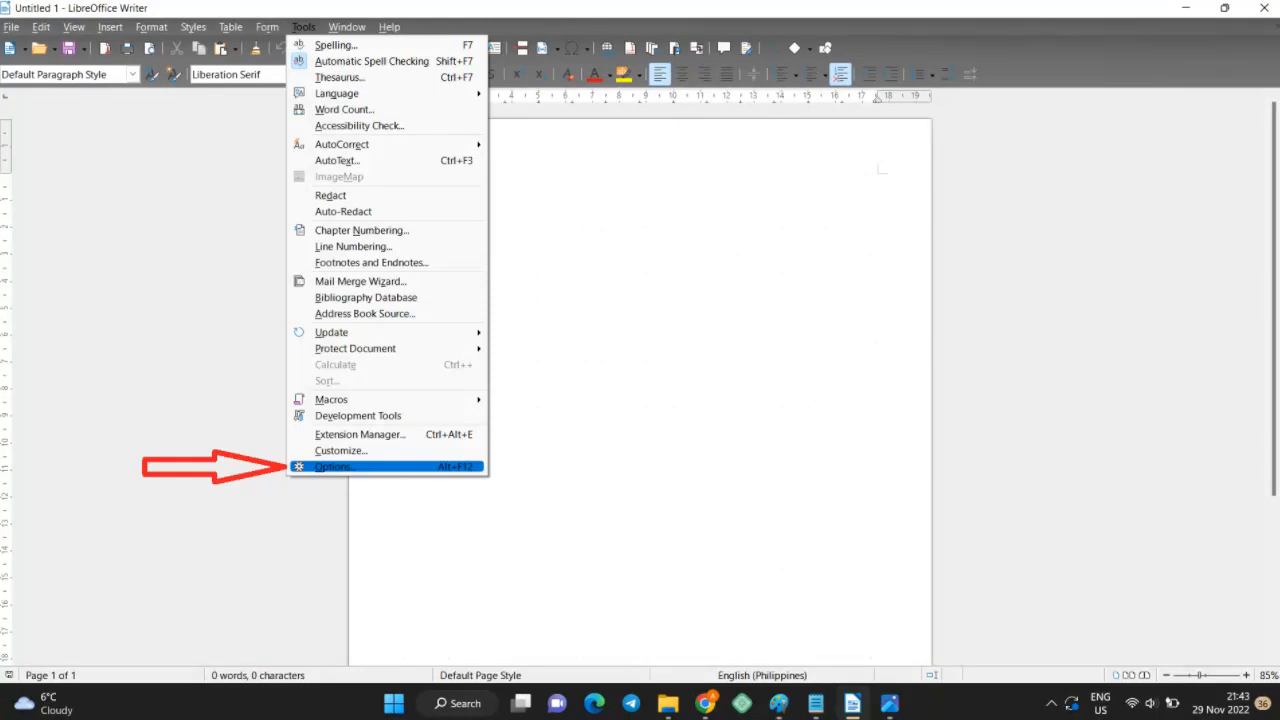
left_click(334, 466)
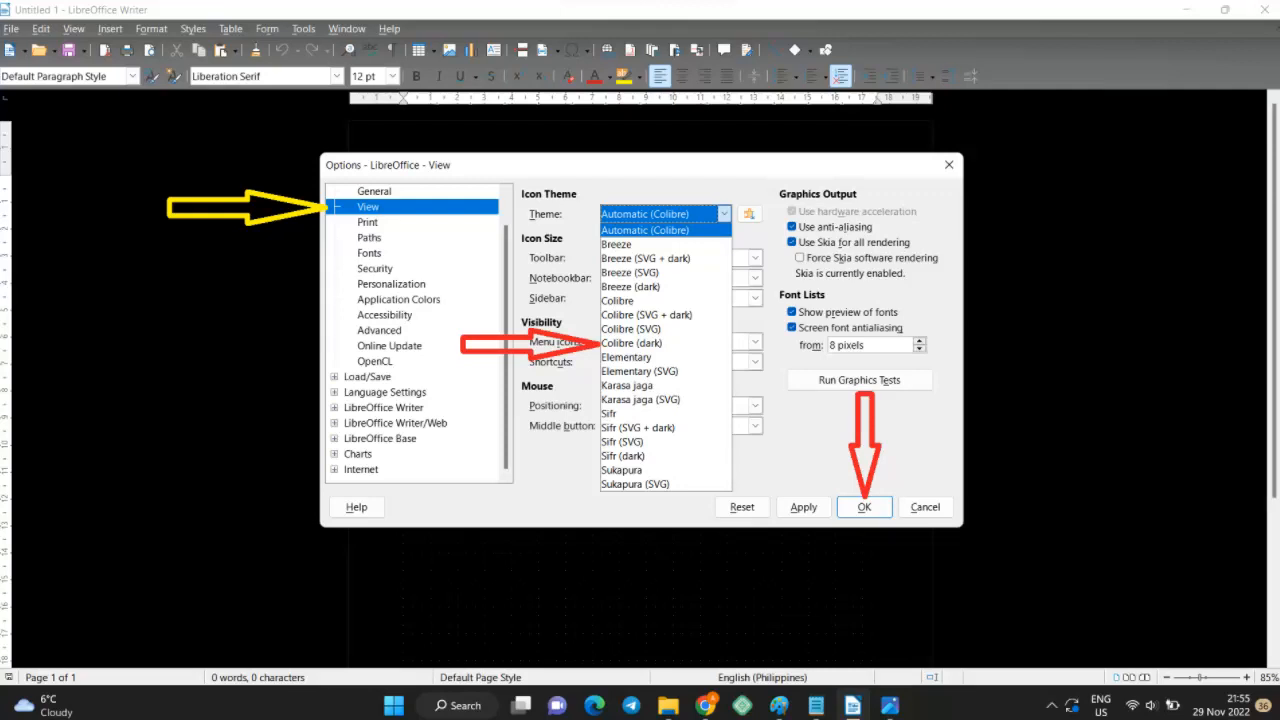
Apply the Colibre (dark) icon theme from Options > View.
left_click(864, 508)
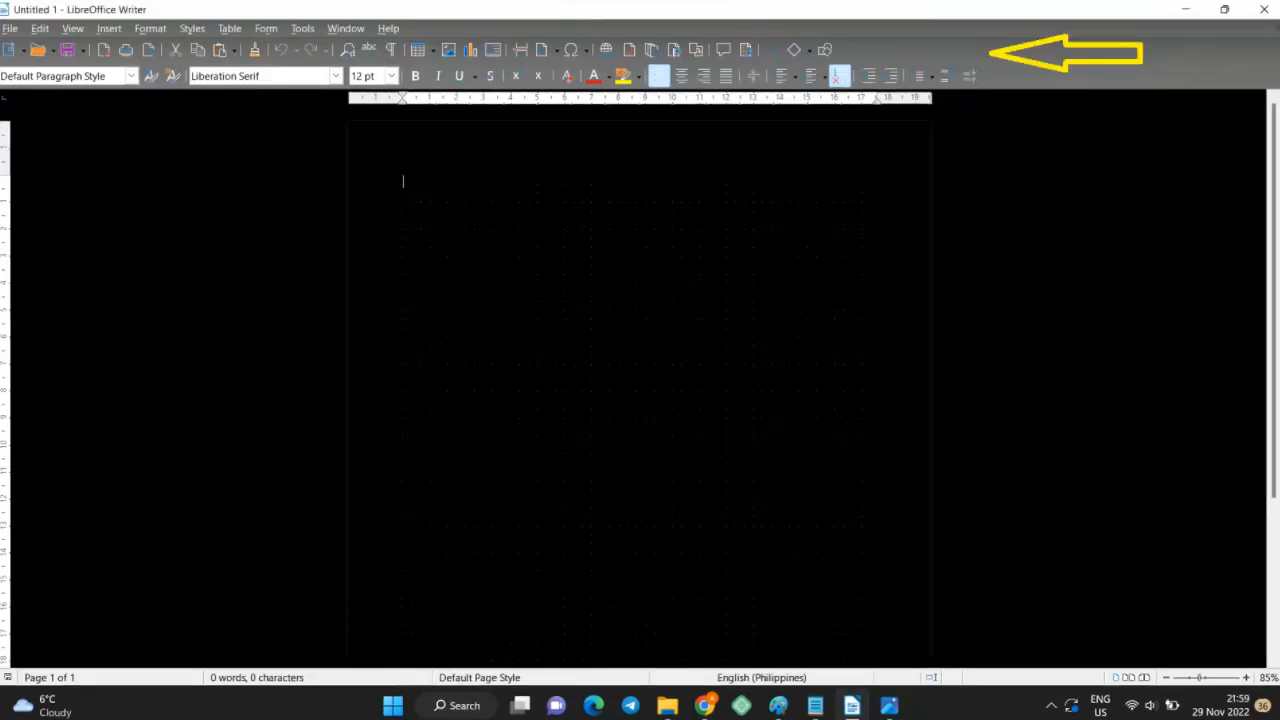